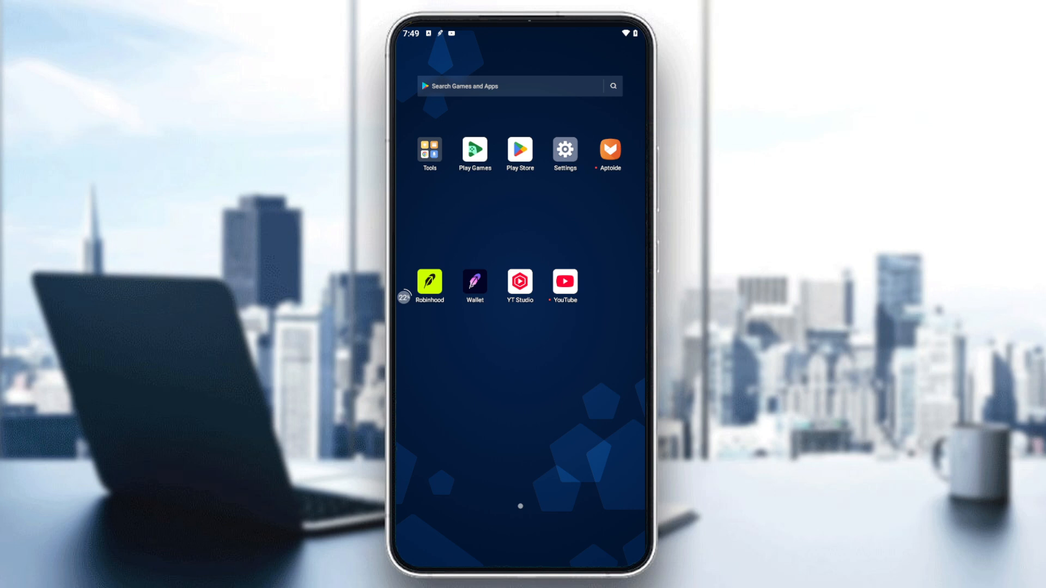
# Launch YT Studio and filter the content list to Shorts only, listing the TEsting short
pyautogui.click(519, 285)
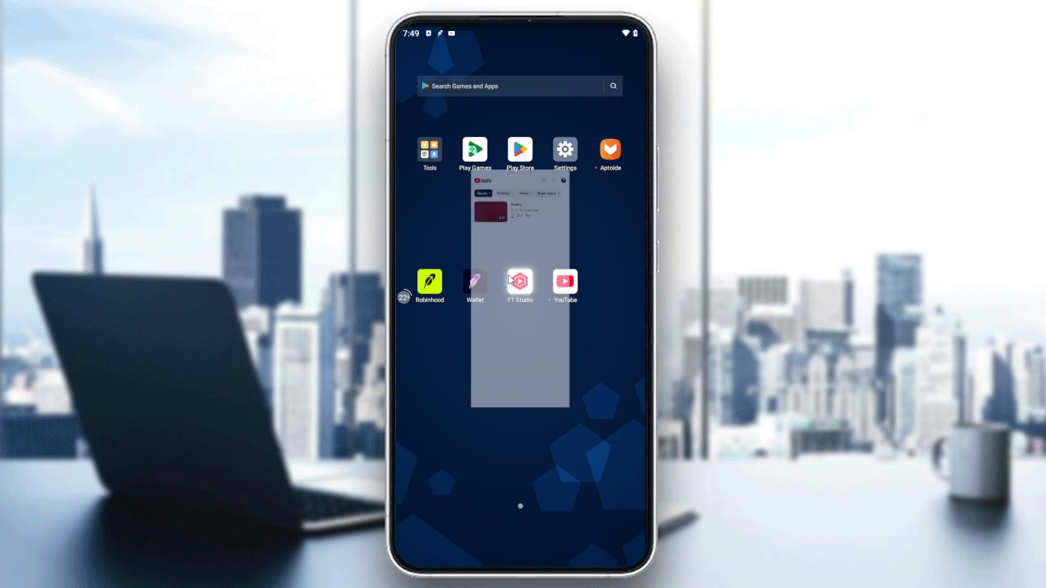
pyautogui.click(520, 281)
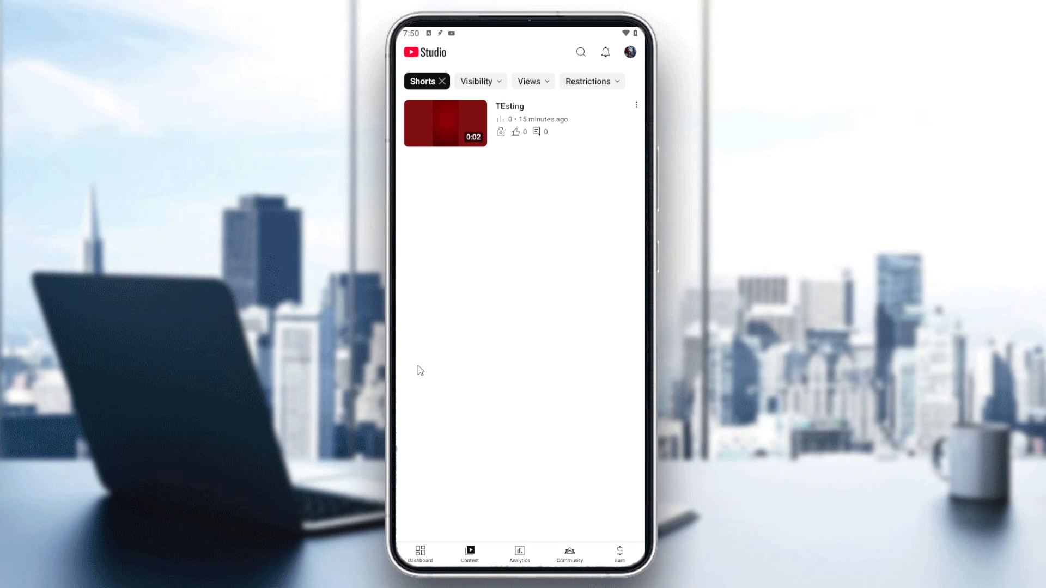
pyautogui.click(441, 81)
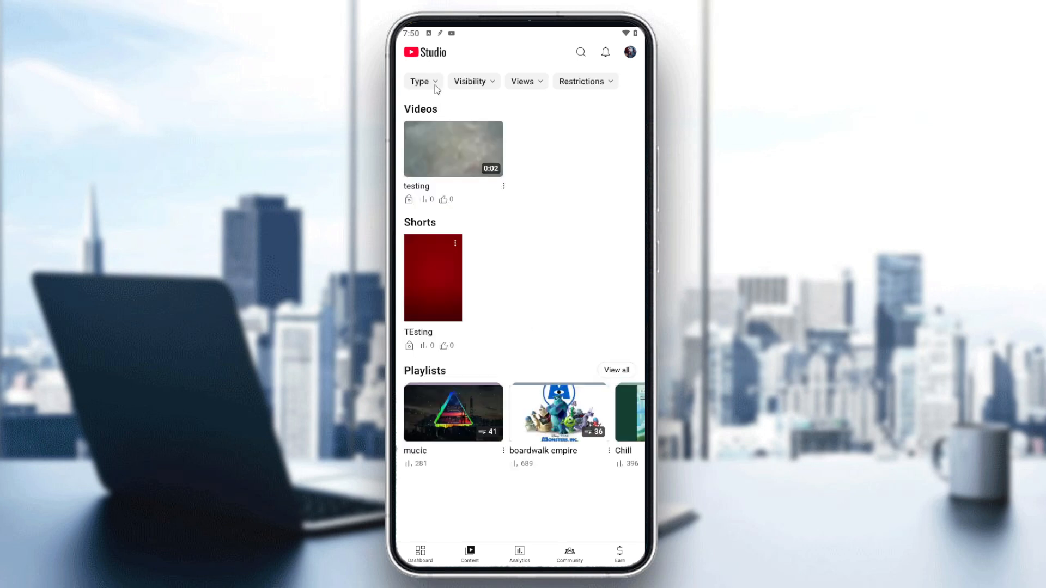
pyautogui.click(419, 82)
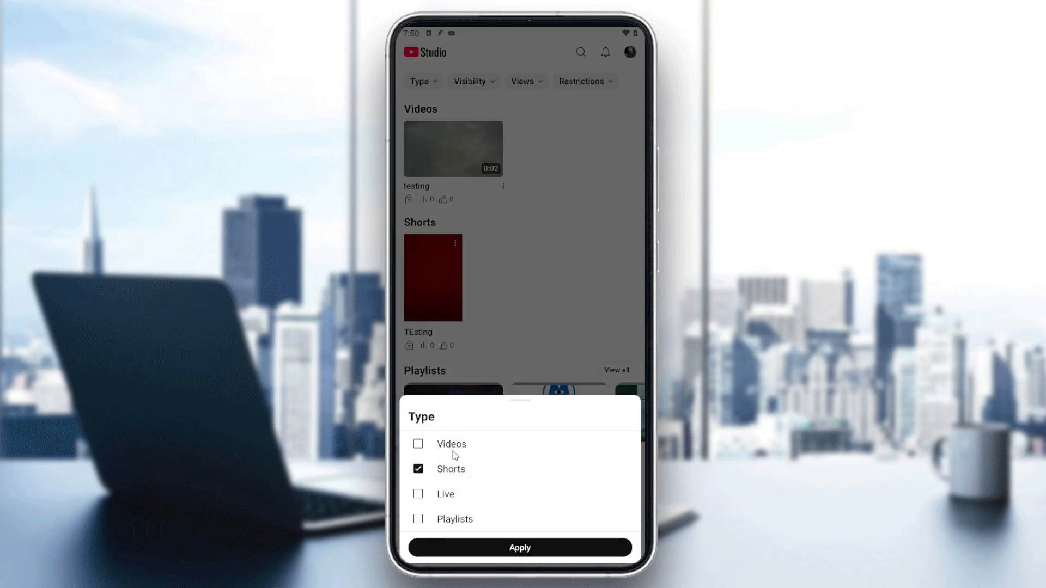
pyautogui.click(518, 548)
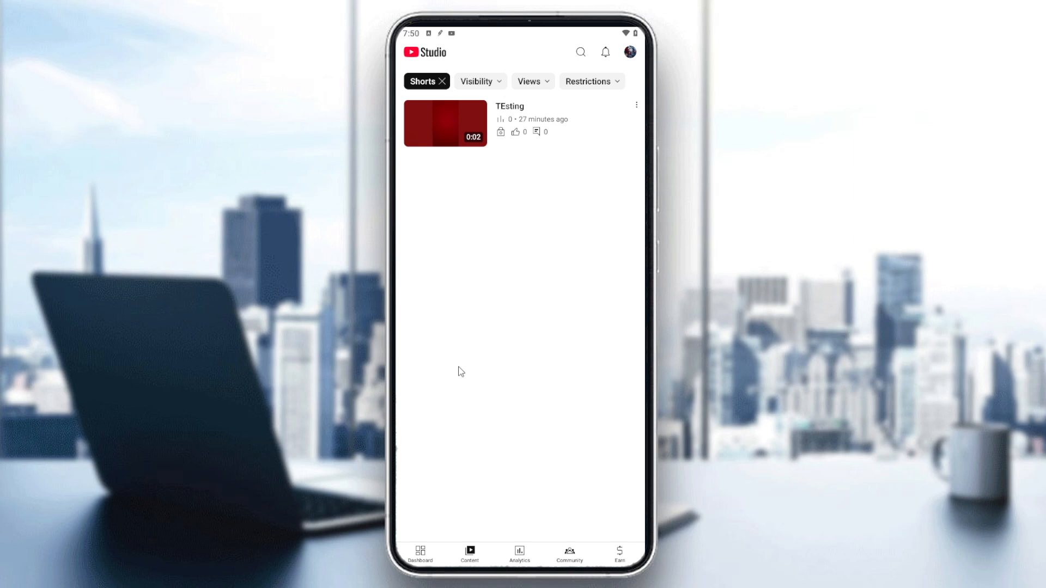
pyautogui.moveTo(640, 108)
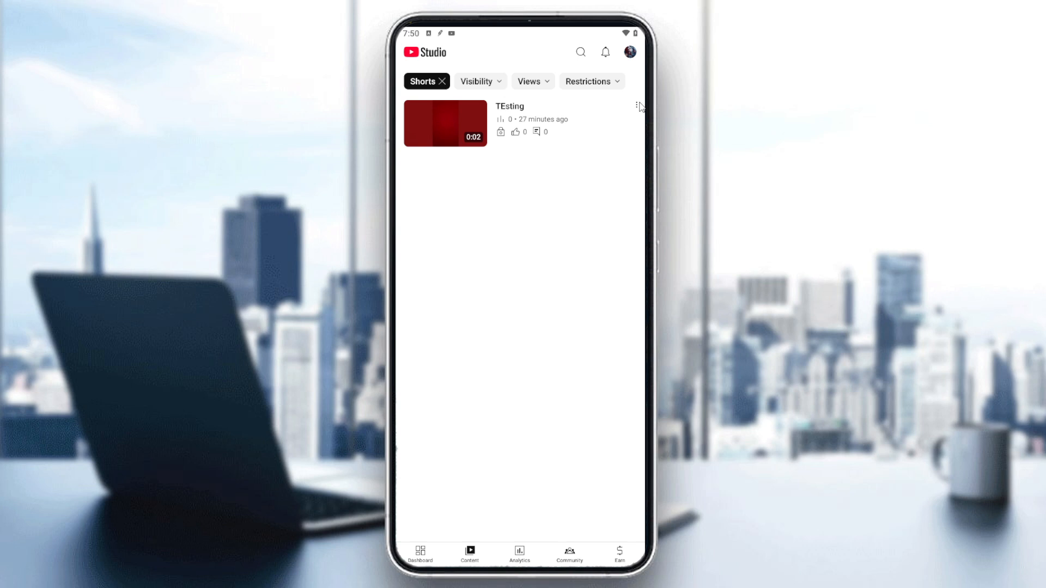
# Use the three-dot menu beside TEsting to reach its Edit video details screen
pyautogui.click(635, 105)
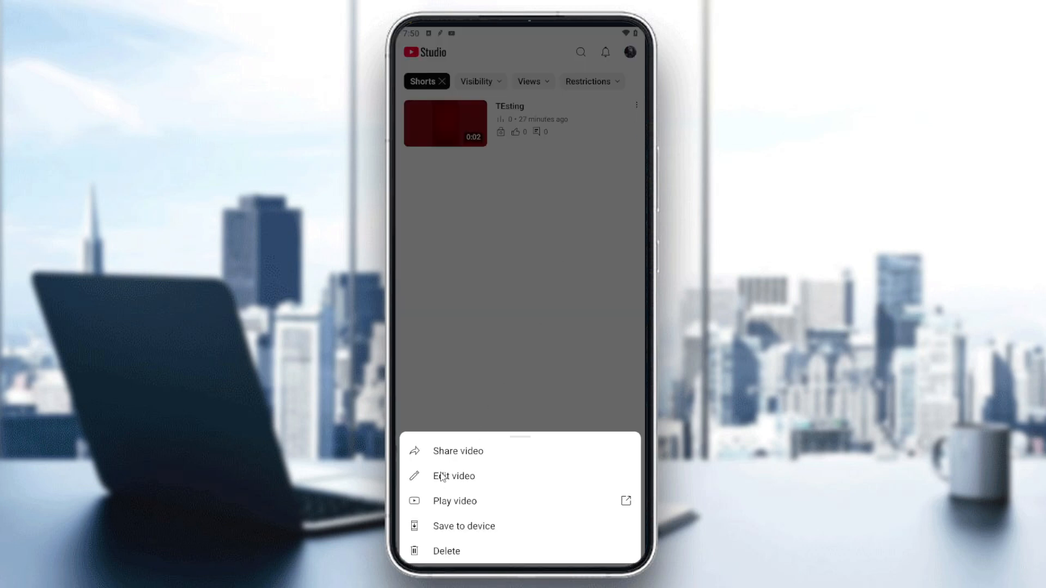
pyautogui.click(454, 476)
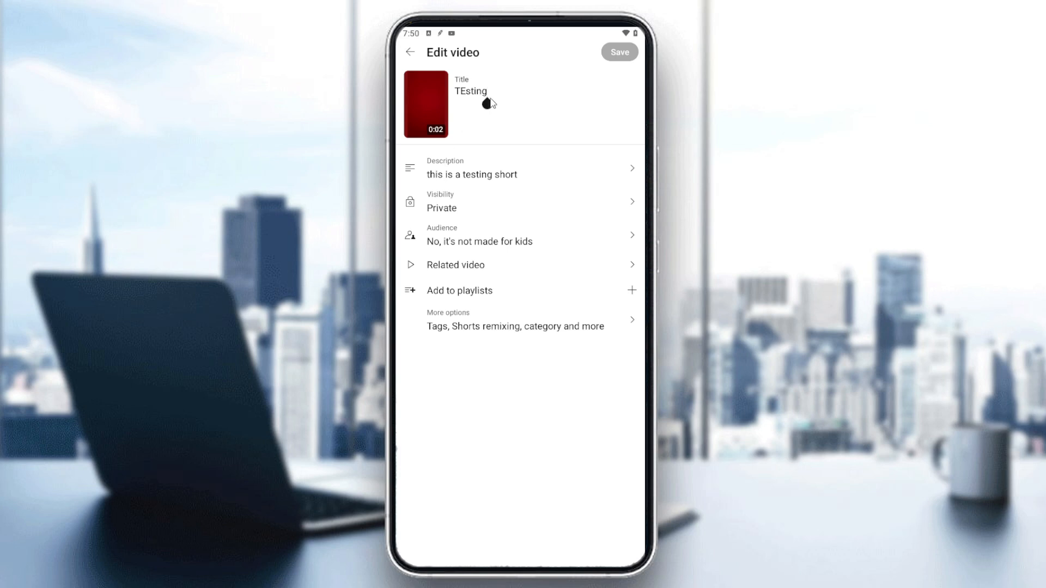
pyautogui.moveTo(491, 102)
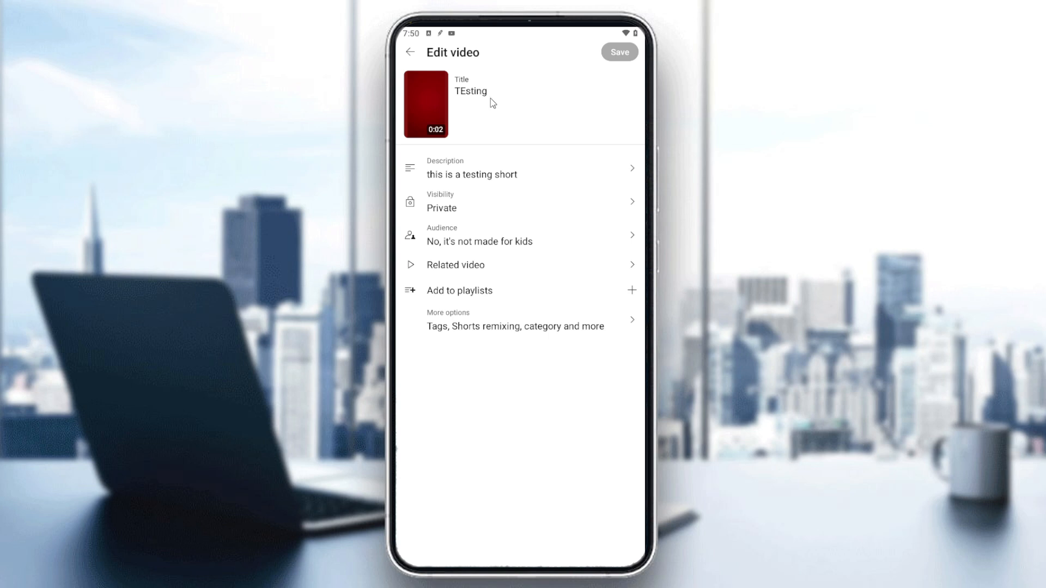
pyautogui.write('@')
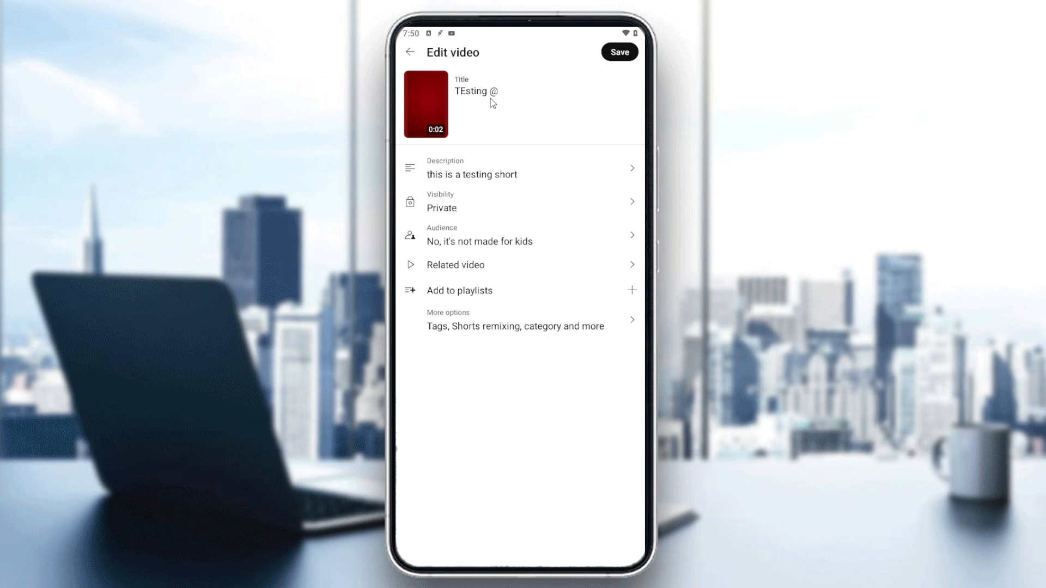
# Experiment in the title field, leaving the description reading 'this is a testing short'
pyautogui.click(476, 91)
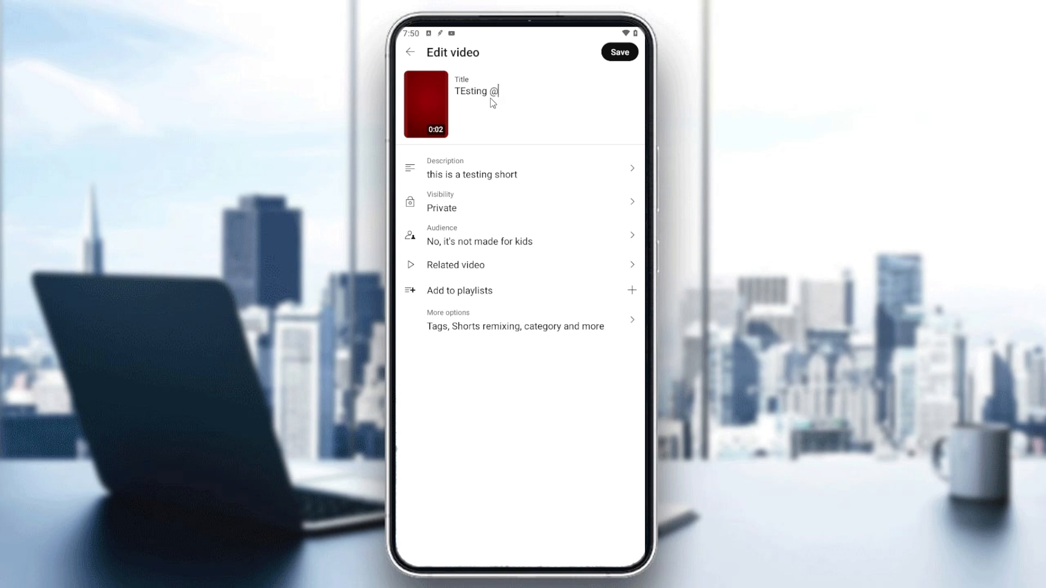
pyautogui.write('swe')
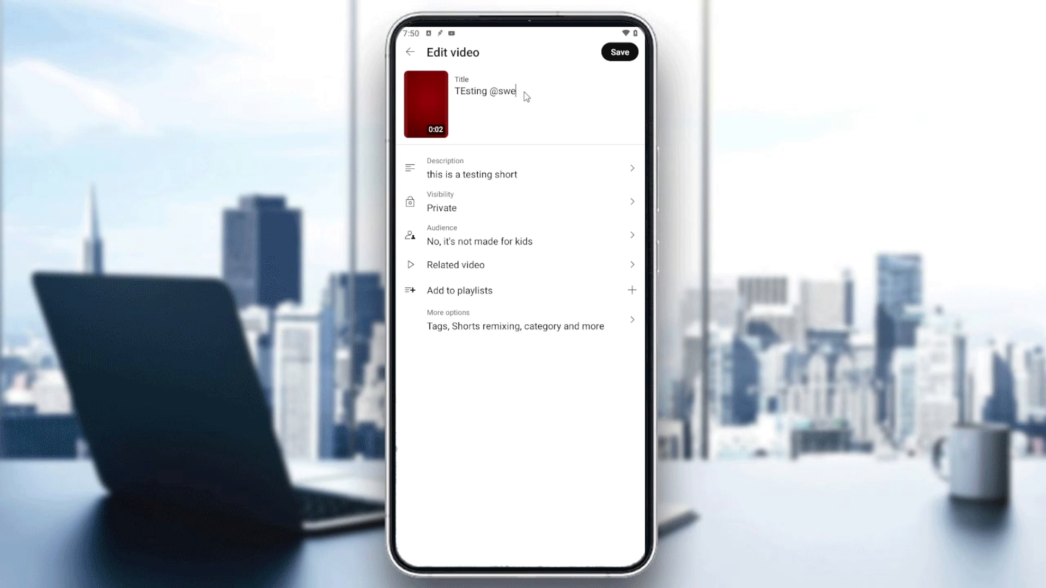
pyautogui.moveTo(495, 108)
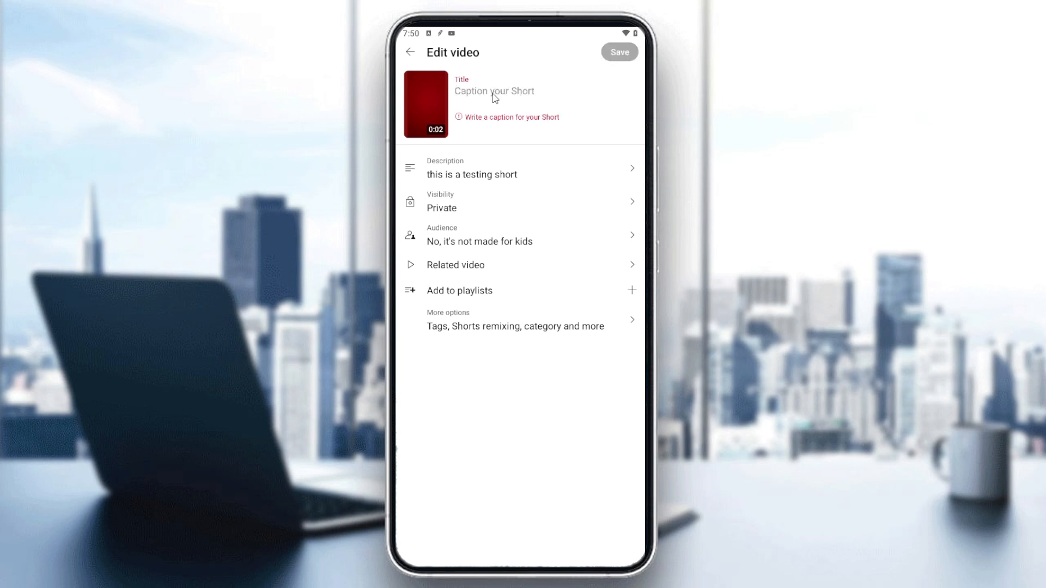
pyautogui.write('testing')
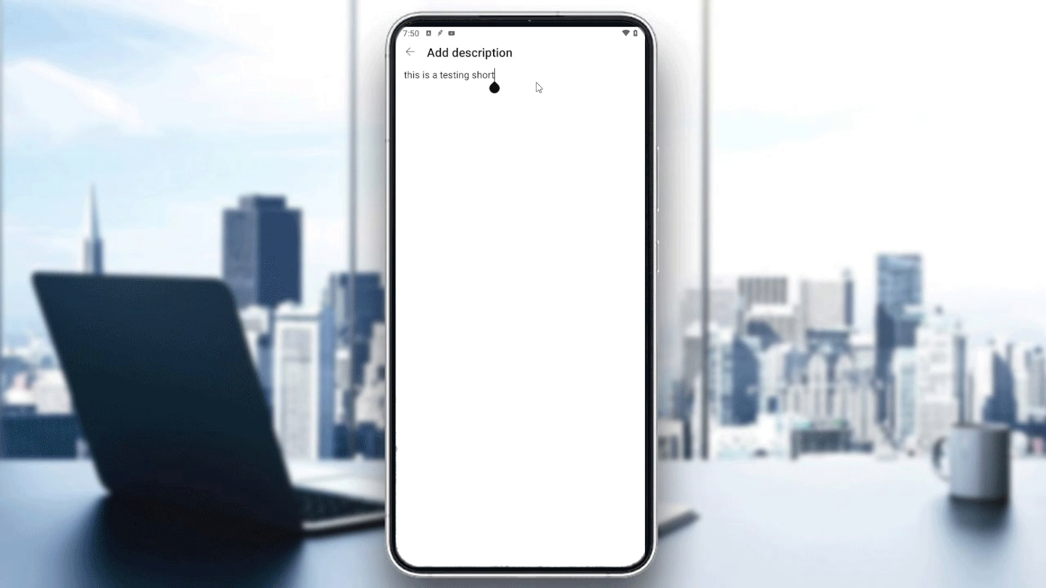
pyautogui.write('@de')
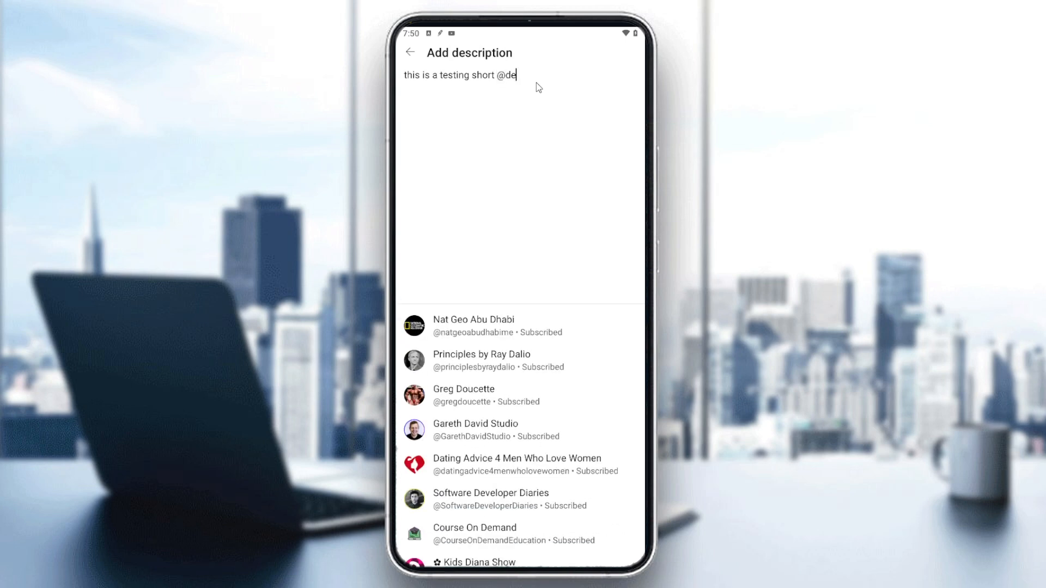
pyautogui.write('w')
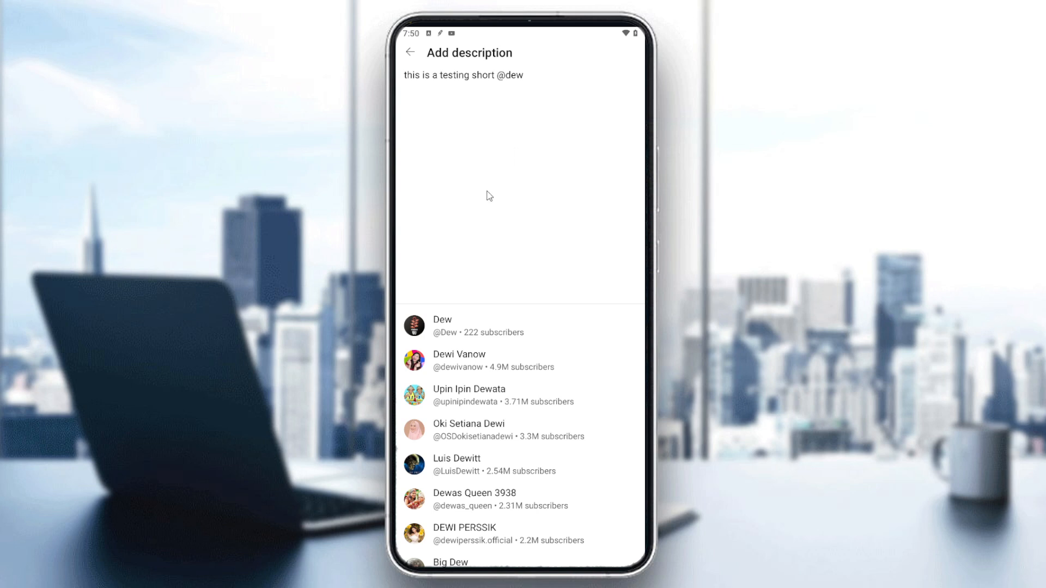
pyautogui.click(459, 361)
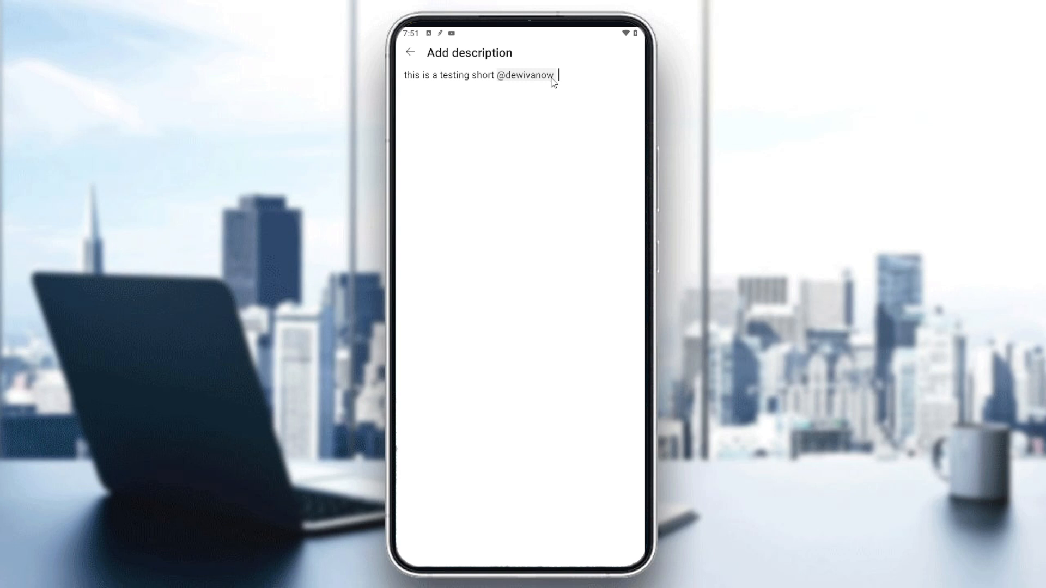
pyautogui.write('#')
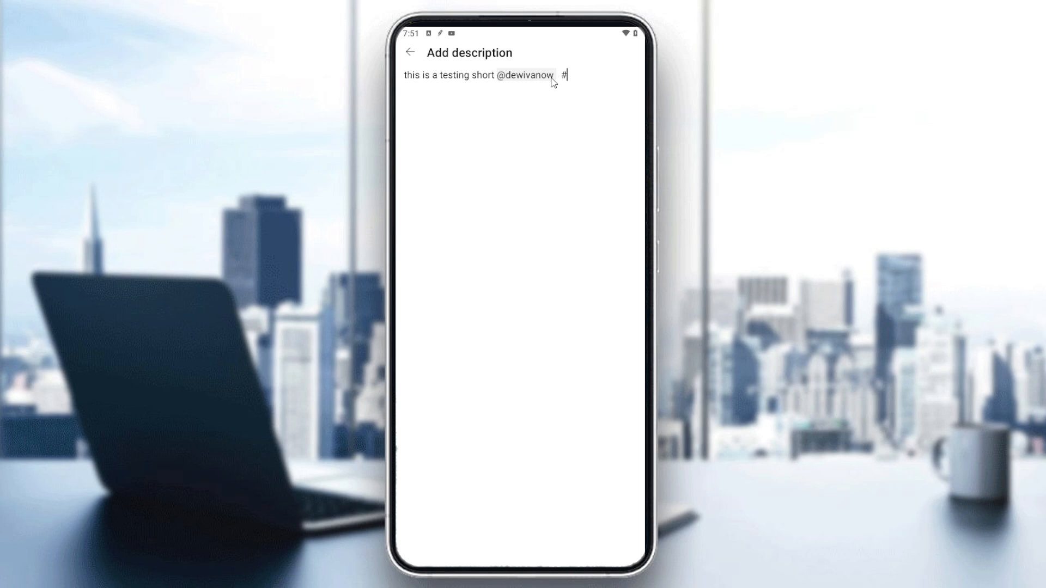
pyautogui.write('@SD')
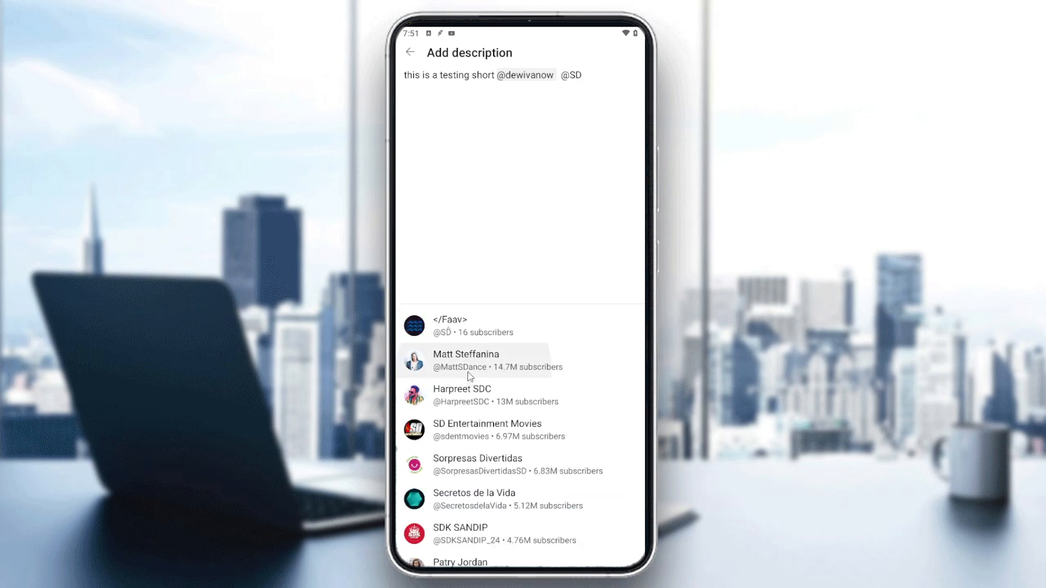
pyautogui.click(466, 360)
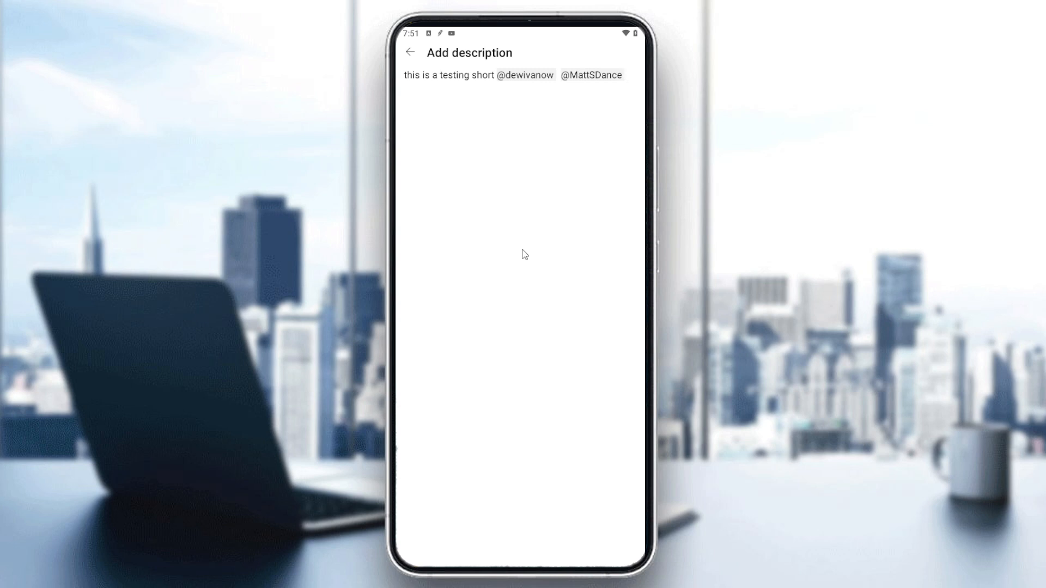